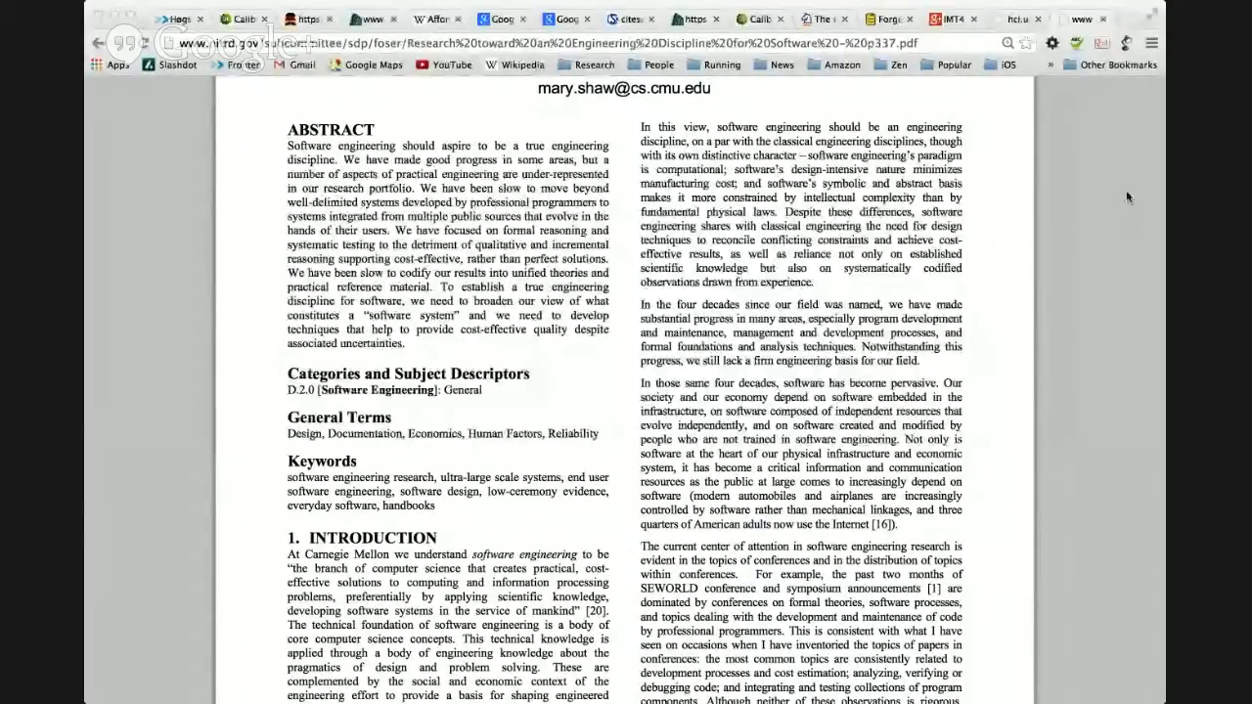
# Step: Scroll down to the Introduction and copyright notice, then drag across a line of text
pyautogui.scroll(-3)
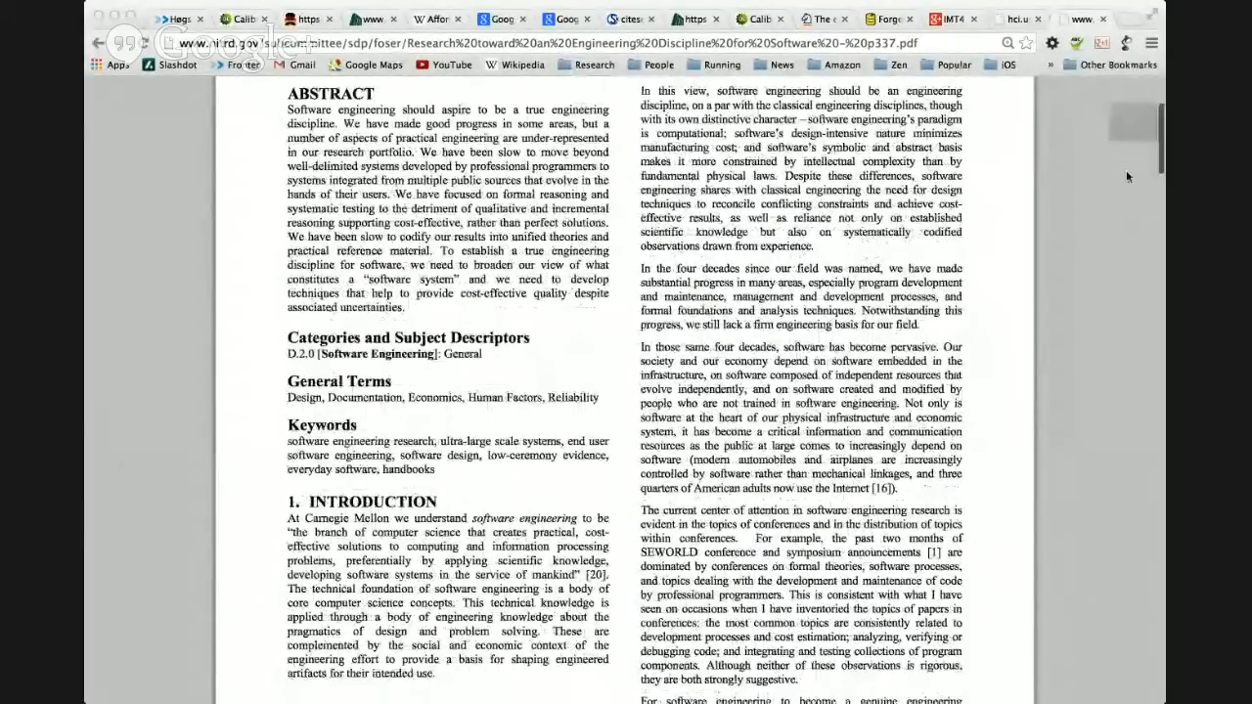
pyautogui.scroll(-3)
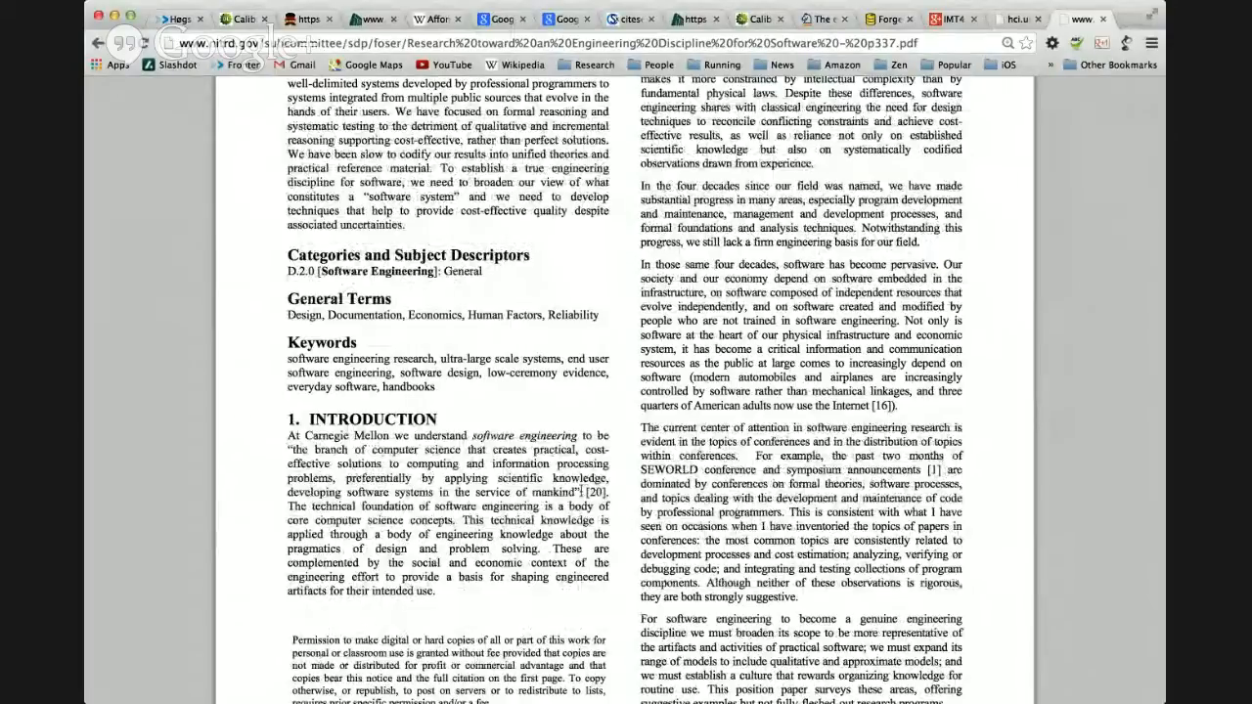
pyautogui.moveTo(469, 492); pyautogui.dragTo(573, 492)
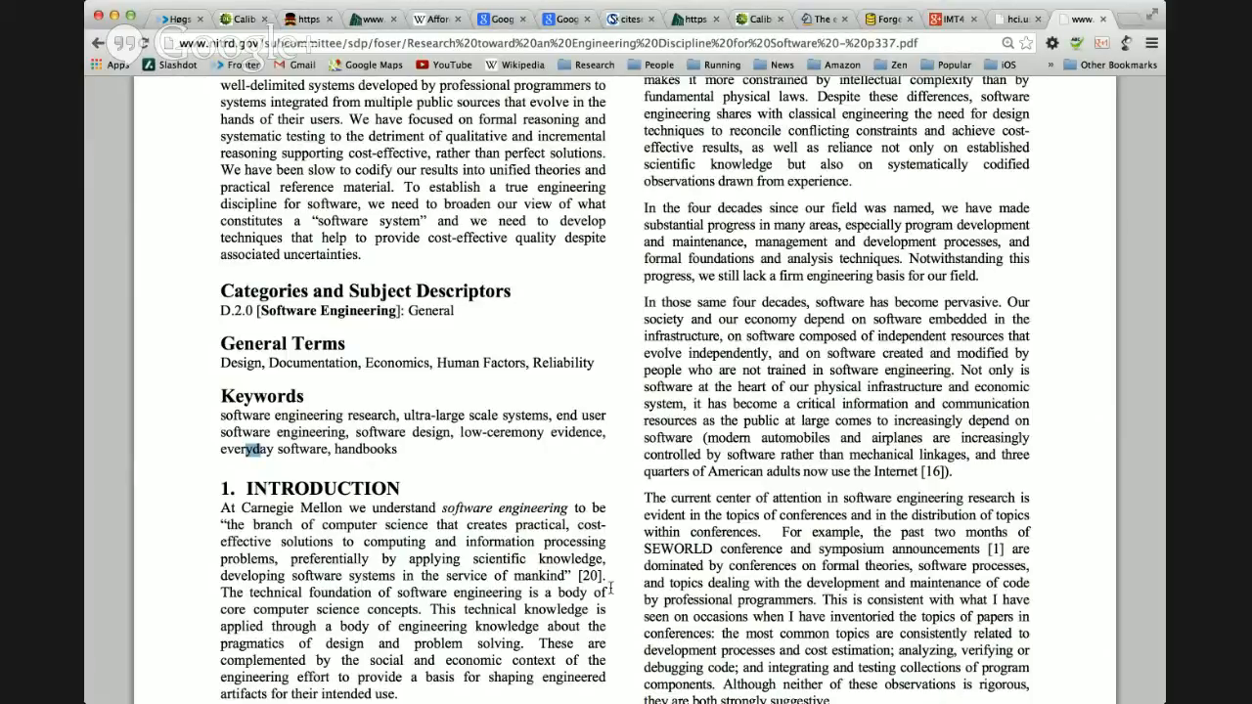
# Step: Scroll past the Abstract so Keywords and the Introduction fill the left column
pyautogui.scroll(-3)
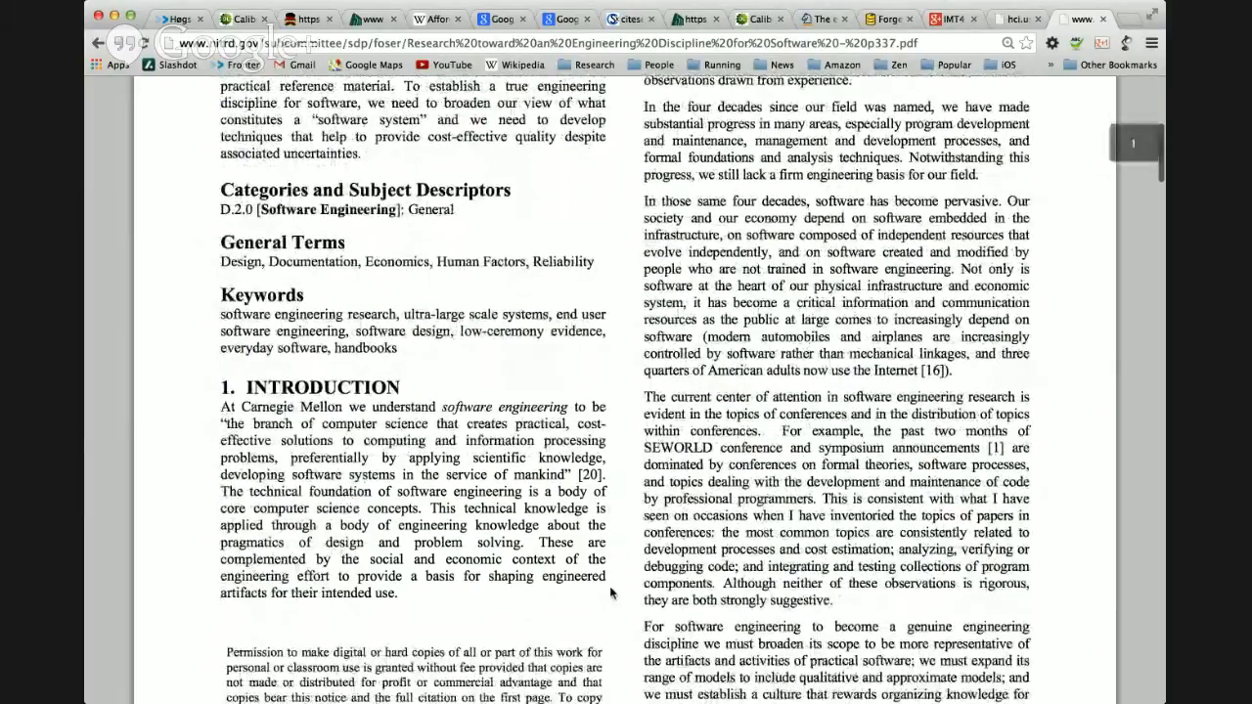
pyautogui.scroll(-3)
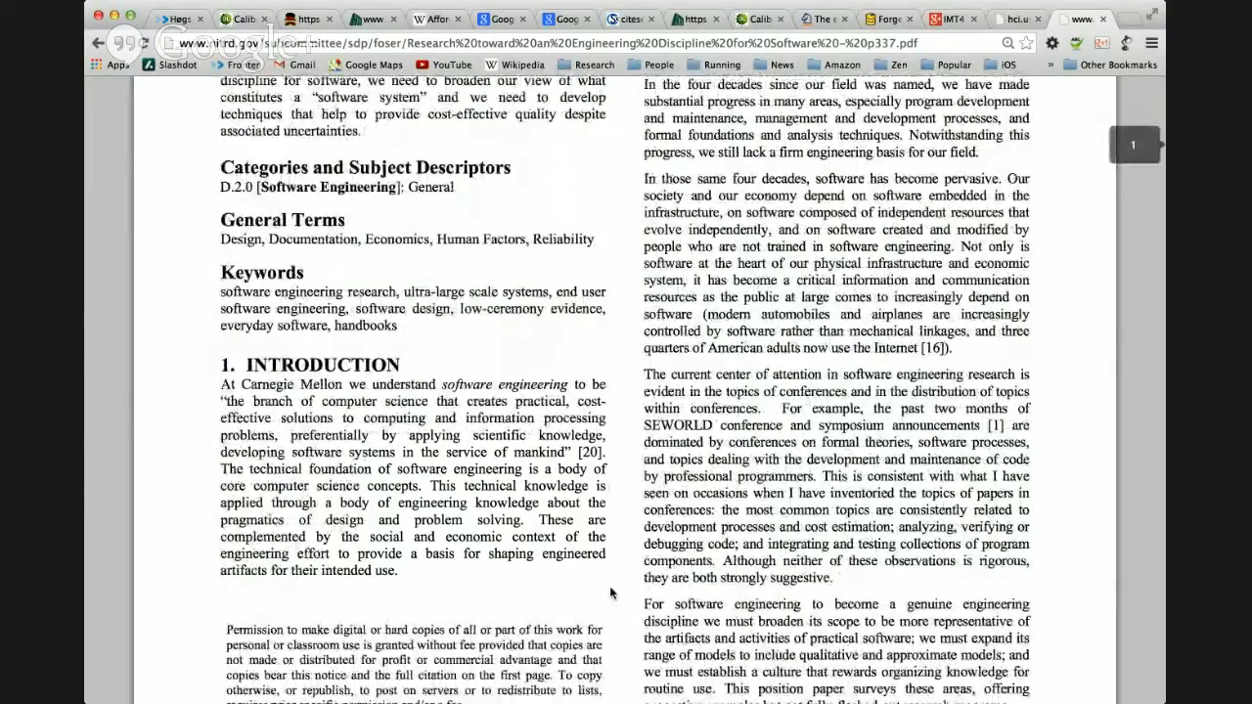